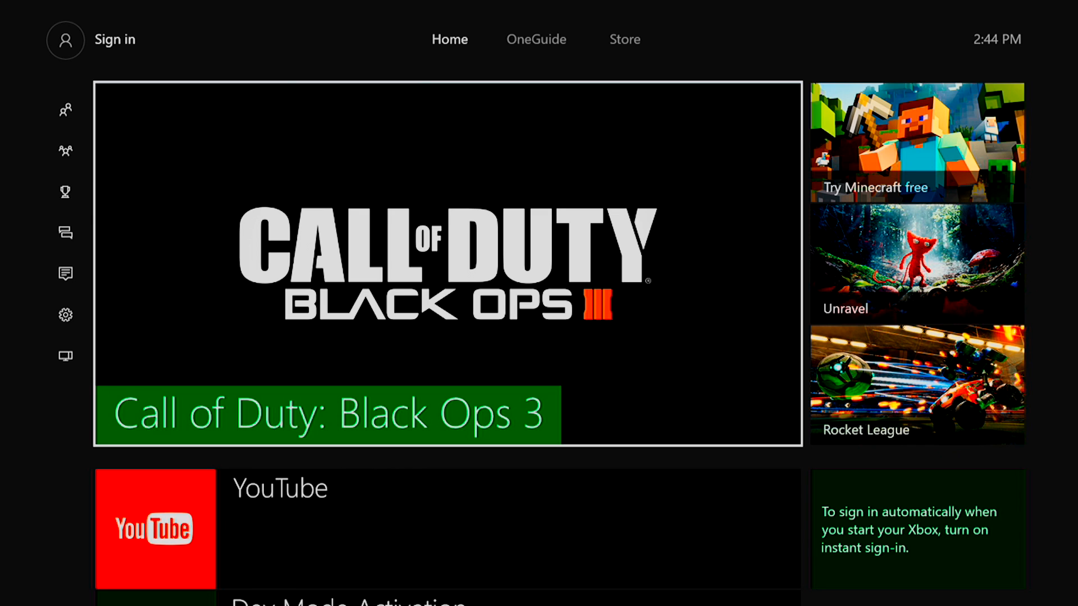
Scroll down through the pinned items on the Home tab.
scroll("down", 3)
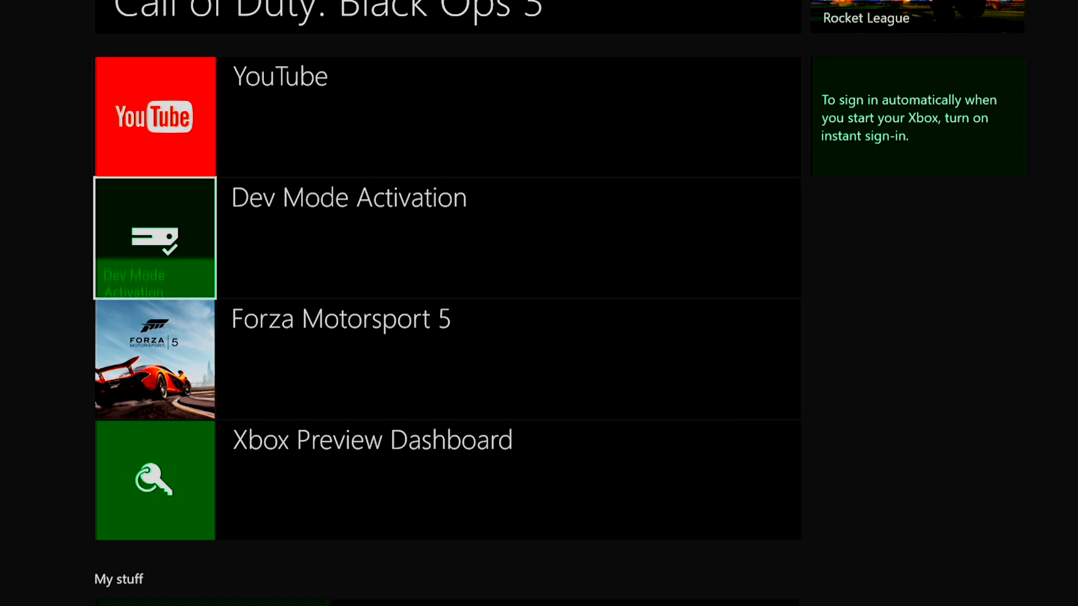
scroll("down", 3)
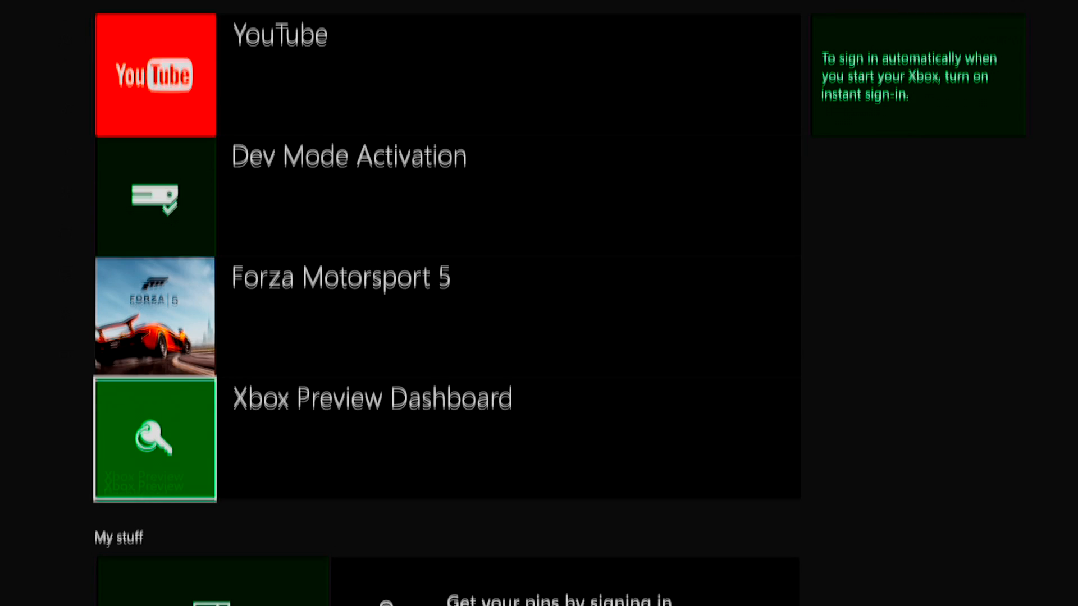
scroll("down", 3)
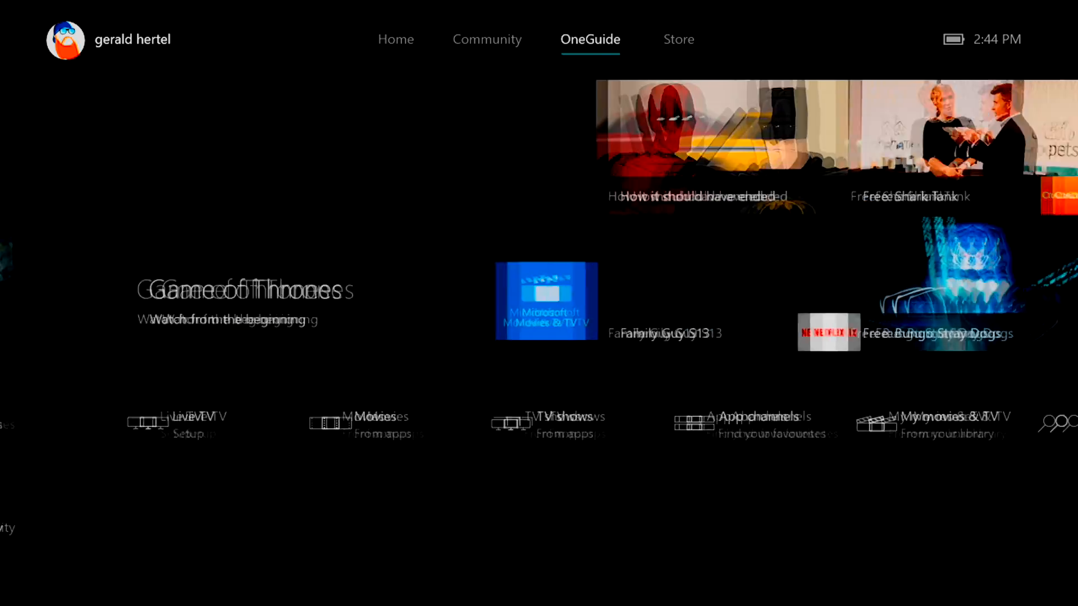
Search the Store's apps for 'dev mode activation' by typing 'De' and picking the suggestion.
left_click(623, 40)
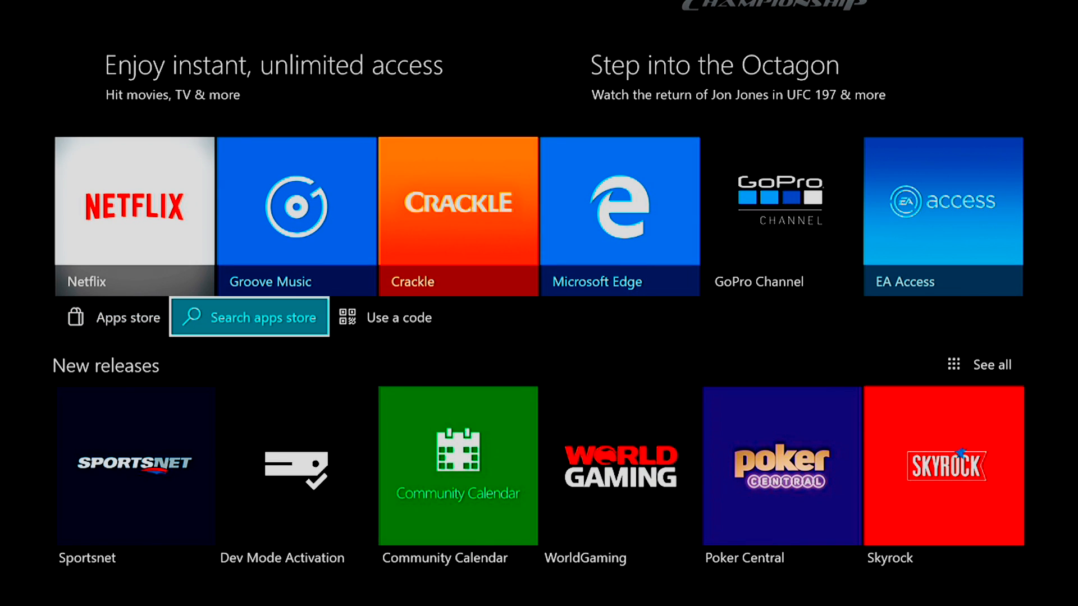
left_click(249, 316)
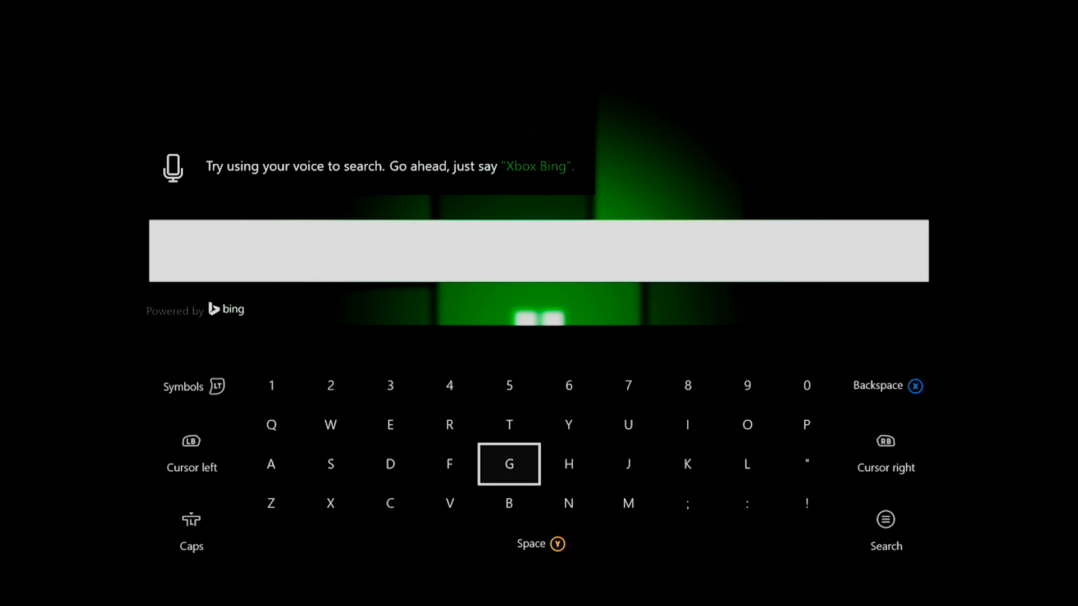
type("De")
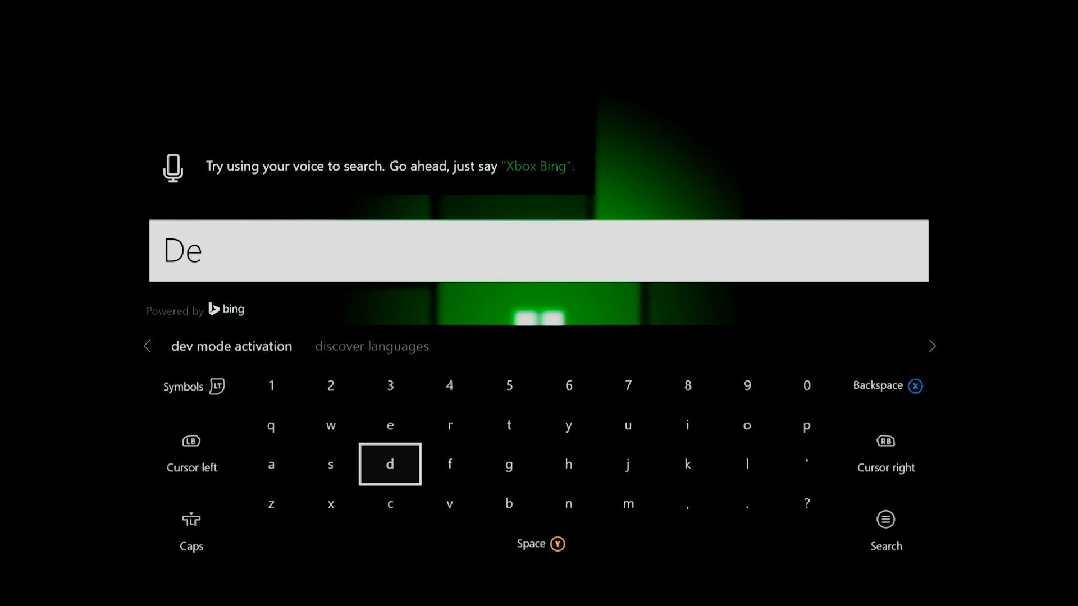
left_click(389, 463)
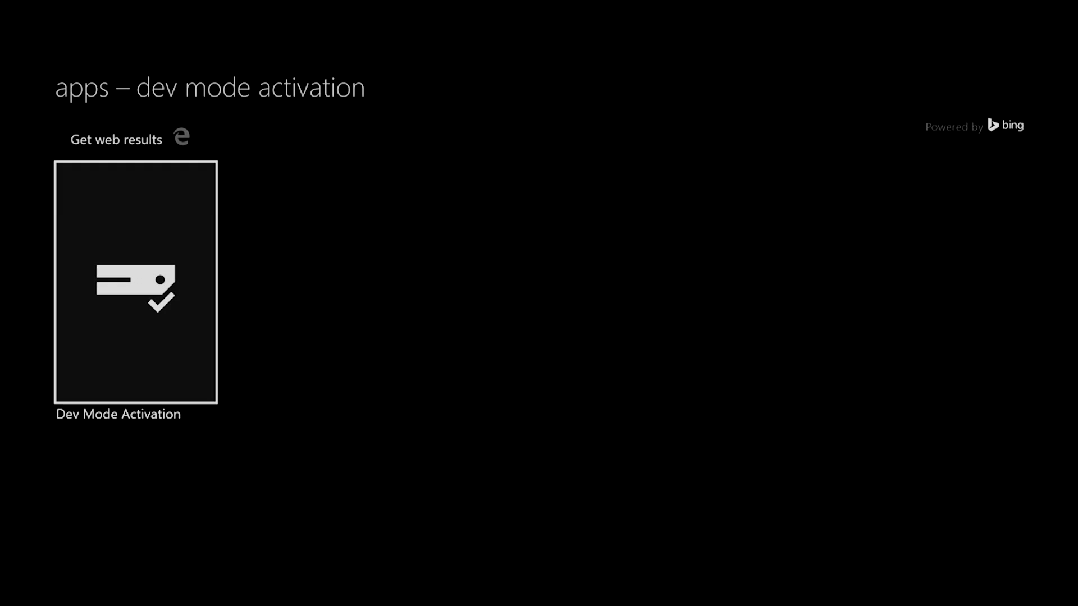
Return Home and open the My games & apps tile under My stuff.
left_click(135, 281)
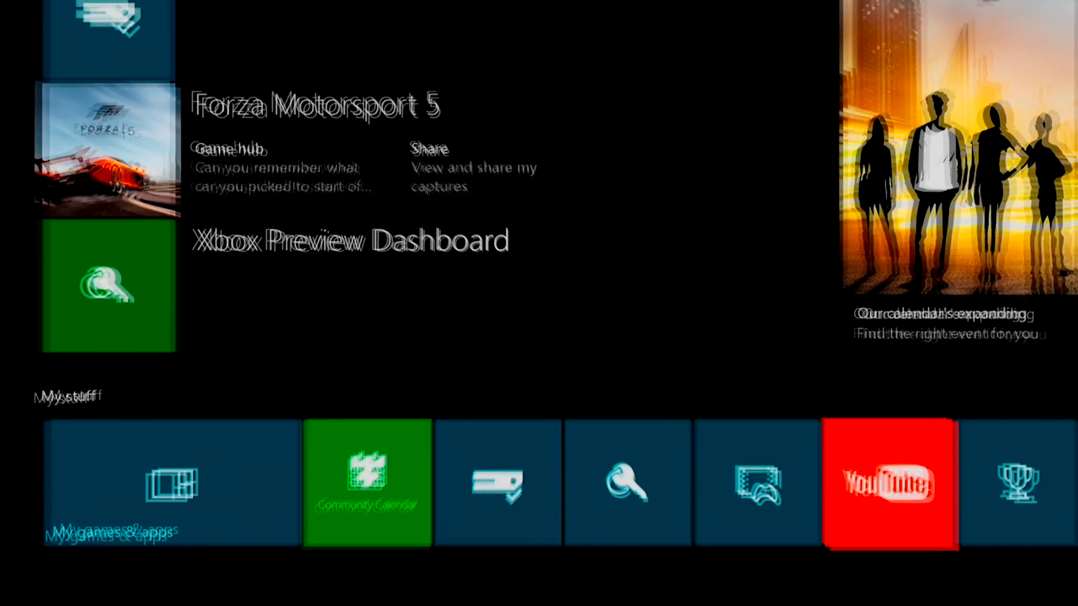
left_click(171, 481)
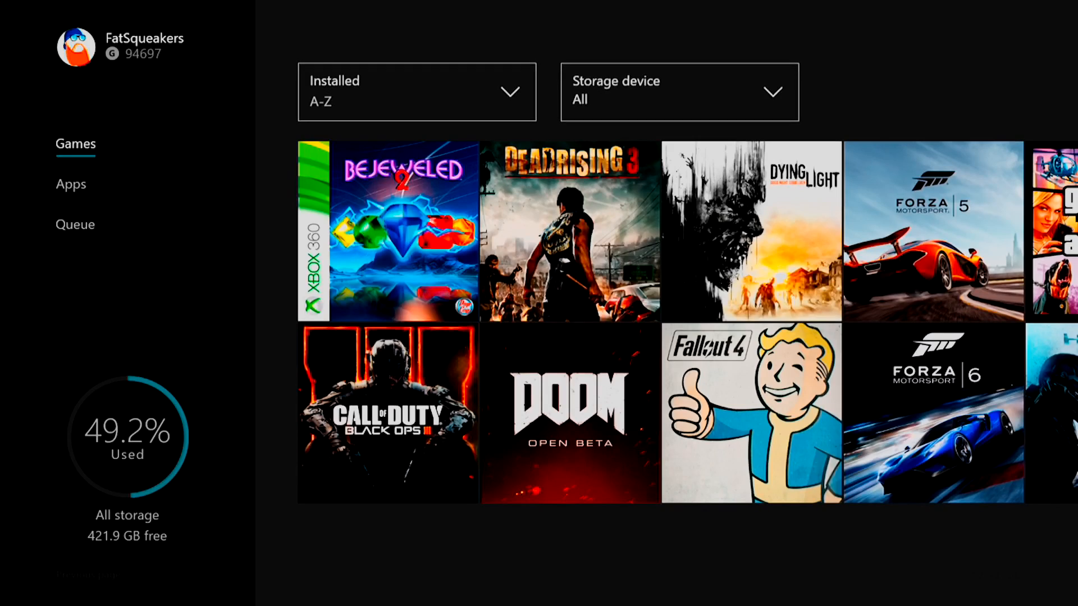
Leave My games & apps and return to the Home tab.
left_click(70, 183)
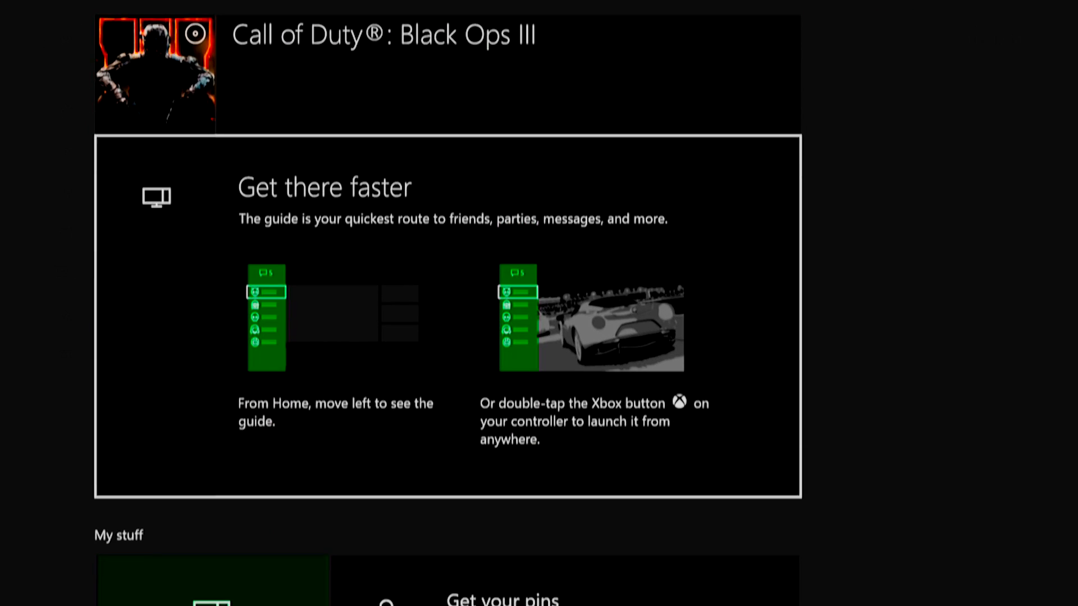
Browse the Games, Apps and Queue lists, then reach Settings' Developer section.
scroll("down", 3)
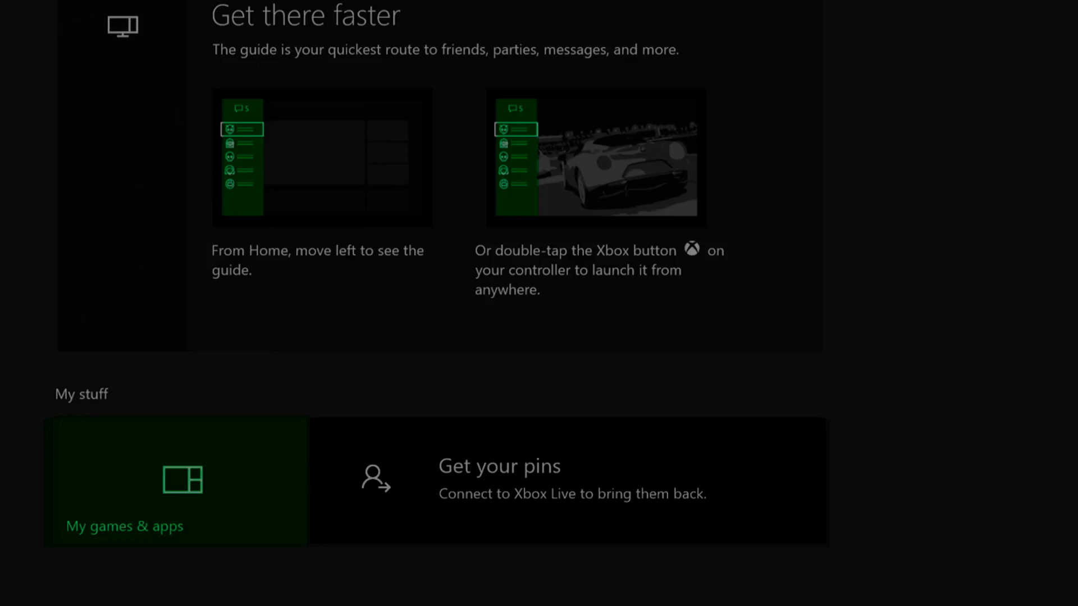
left_click(176, 481)
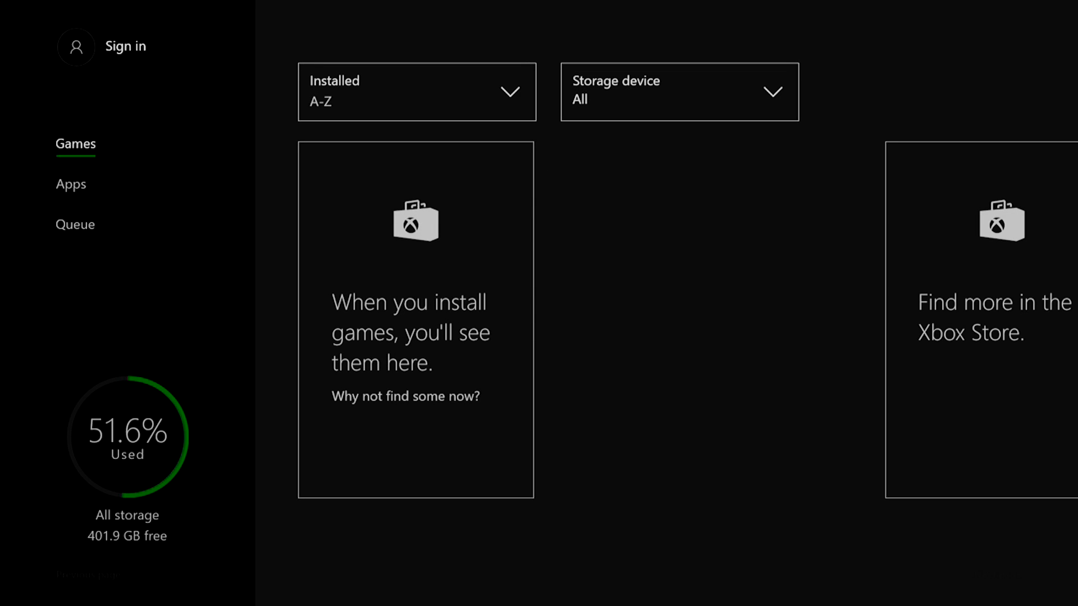
left_click(70, 184)
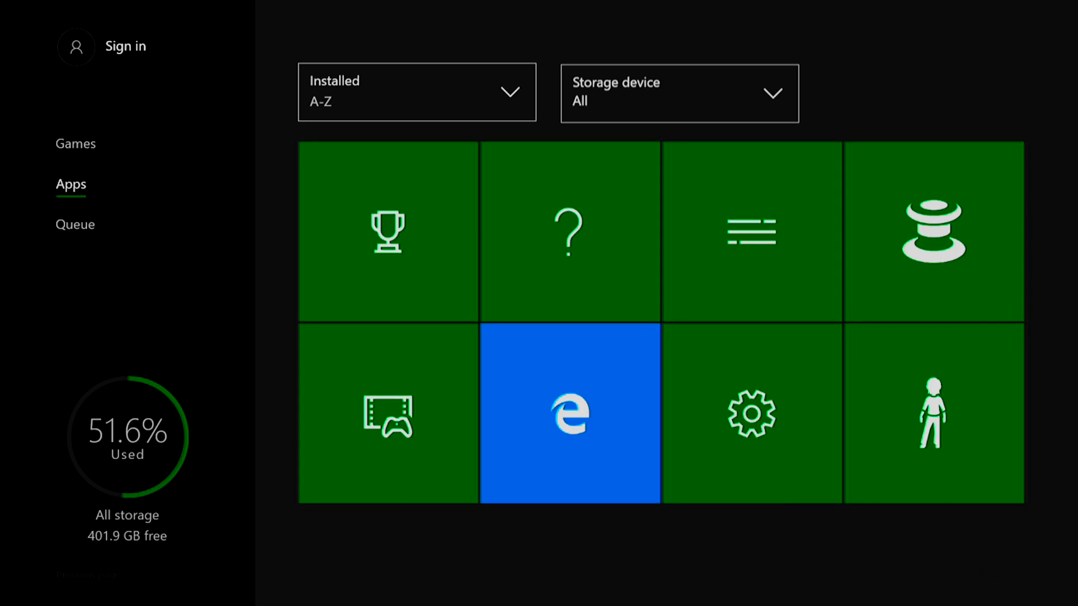
left_click(75, 224)
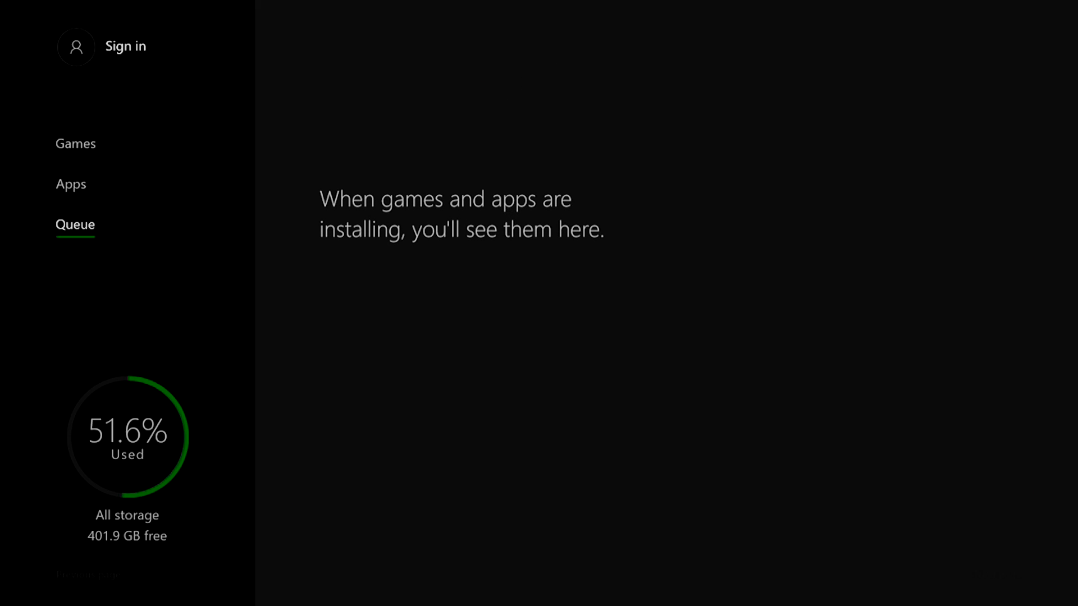
left_click(75, 144)
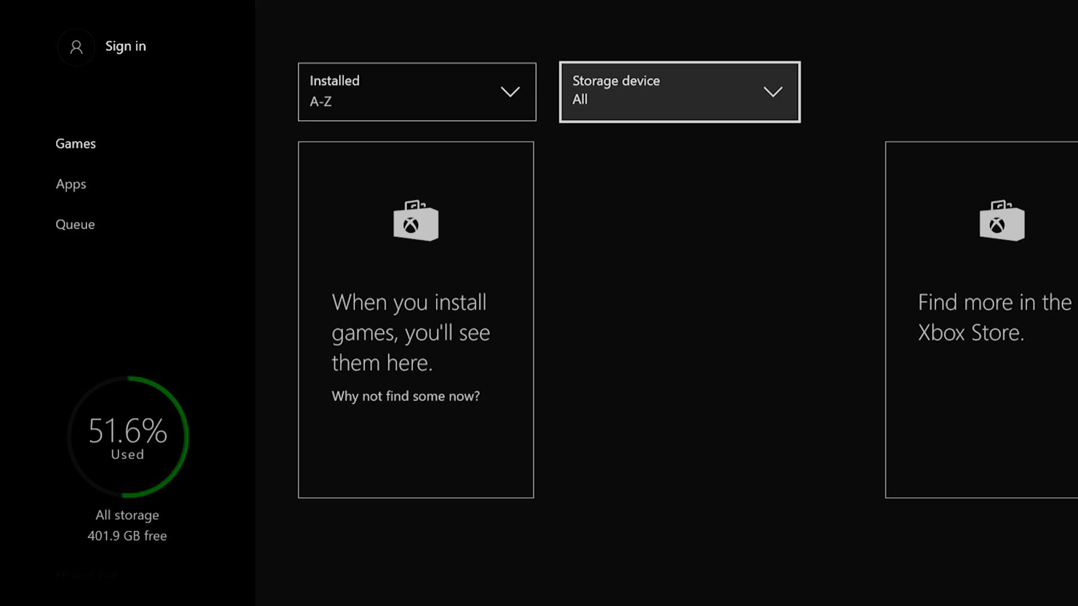
left_click(69, 184)
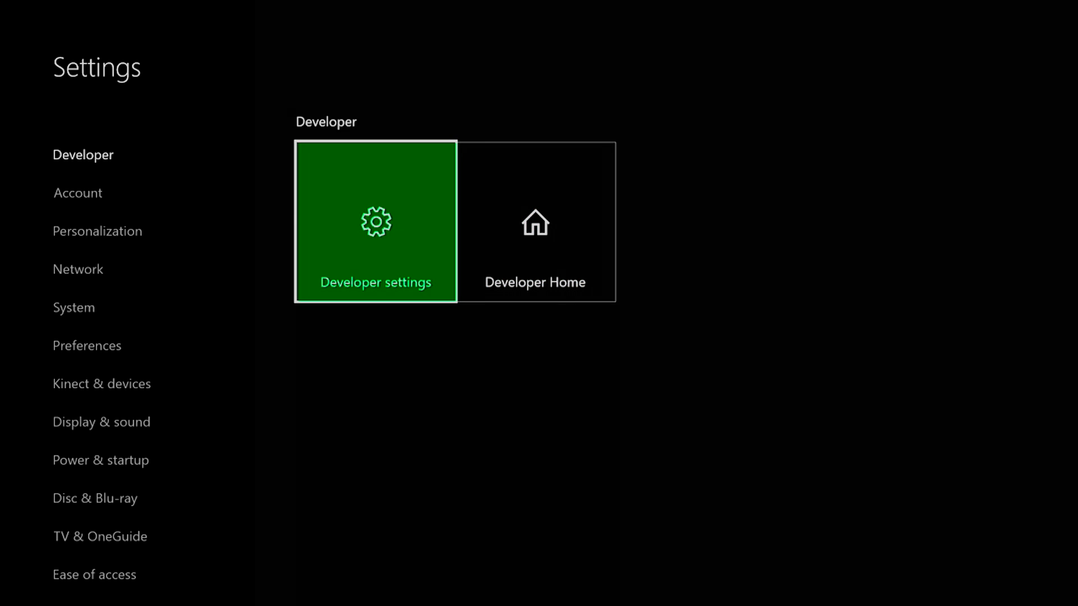
Launch Developer Home from Developer settings and view its empty Games & Apps list.
left_click(375, 222)
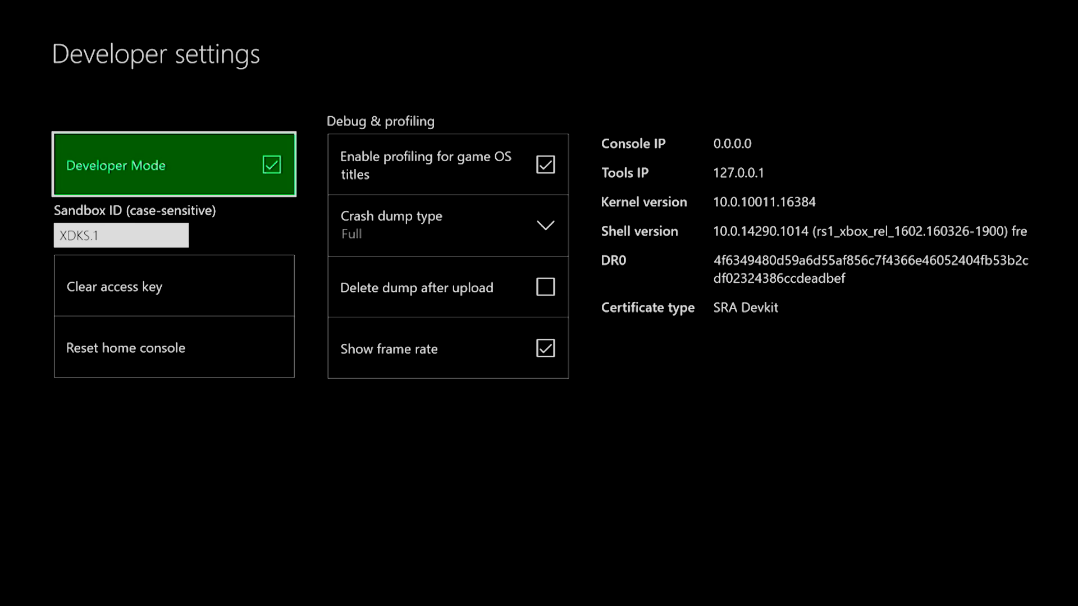
left_click(121, 235)
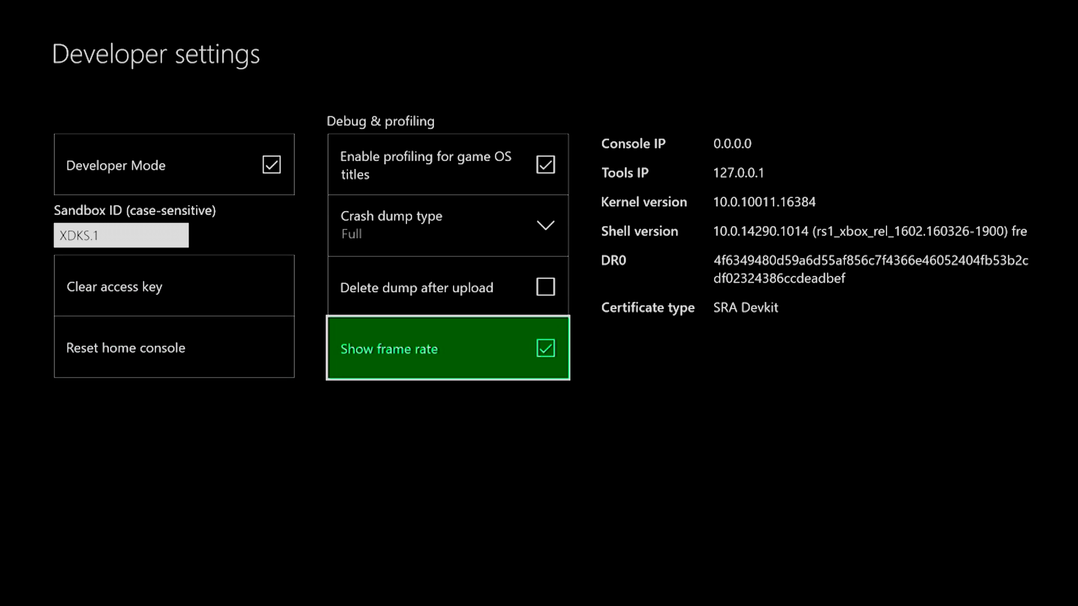
key("up")
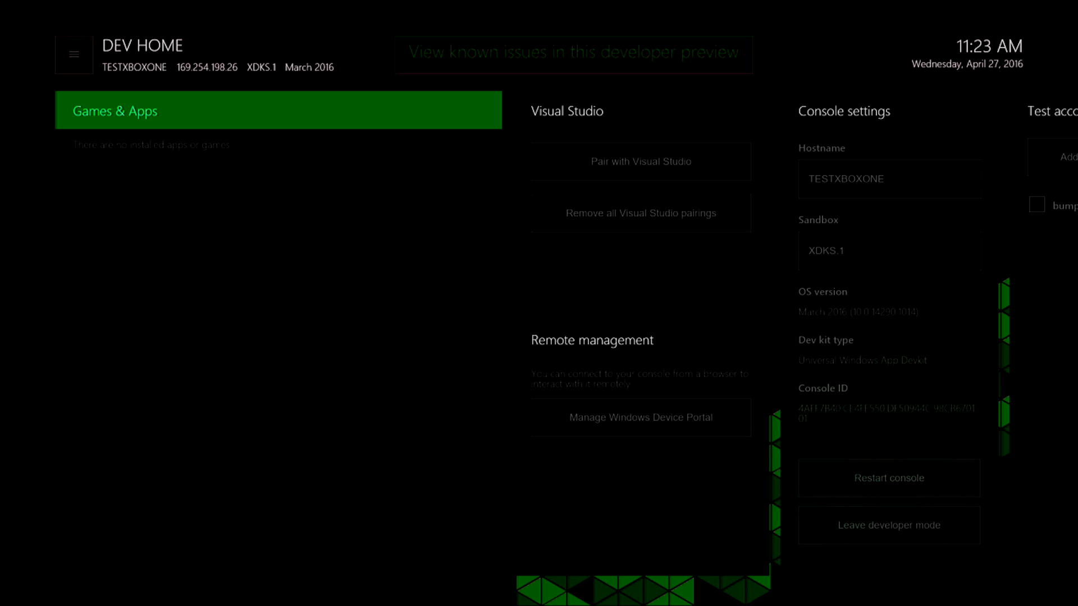
Move right across Dev Home past Xbox Live status, then back to Console settings.
left_click(640, 110)
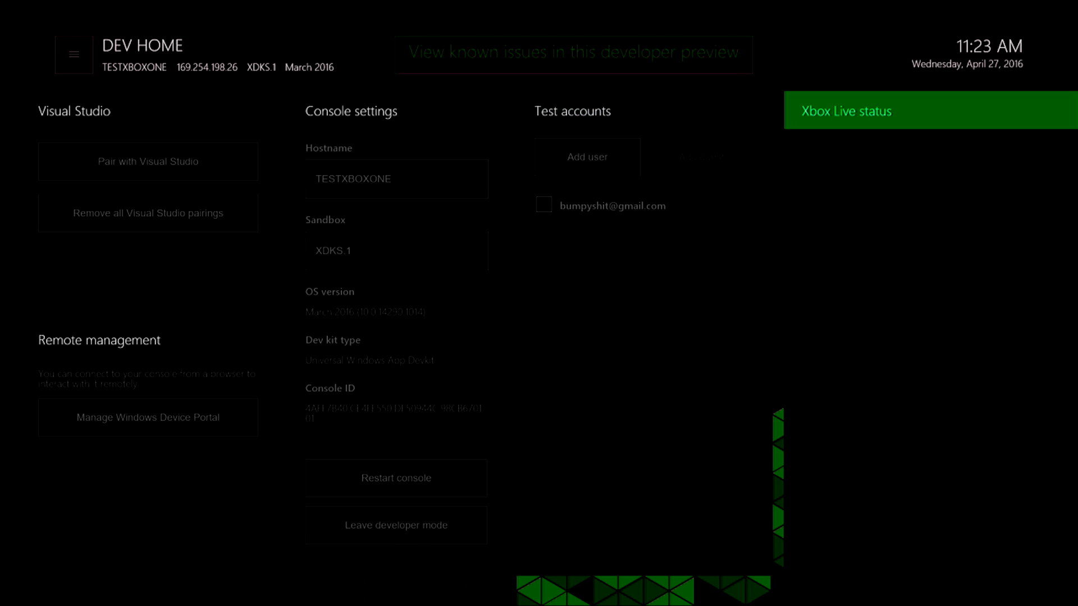
left_click(396, 179)
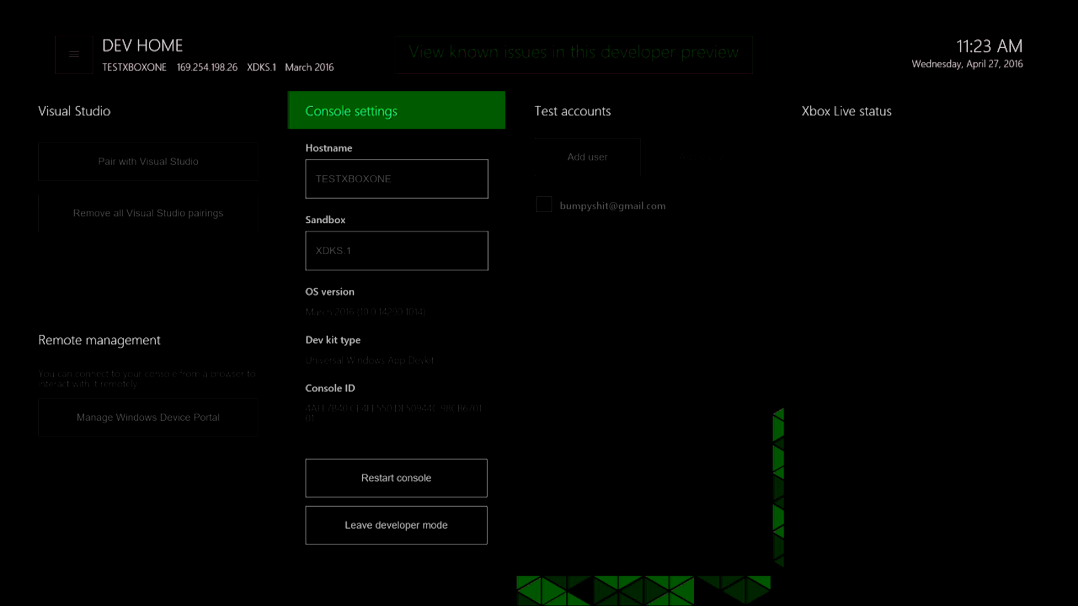
Try editing the Hostname and Sandbox boxes with the on-screen keyboard, leaving sandbox XDKS.1.
left_click(395, 251)
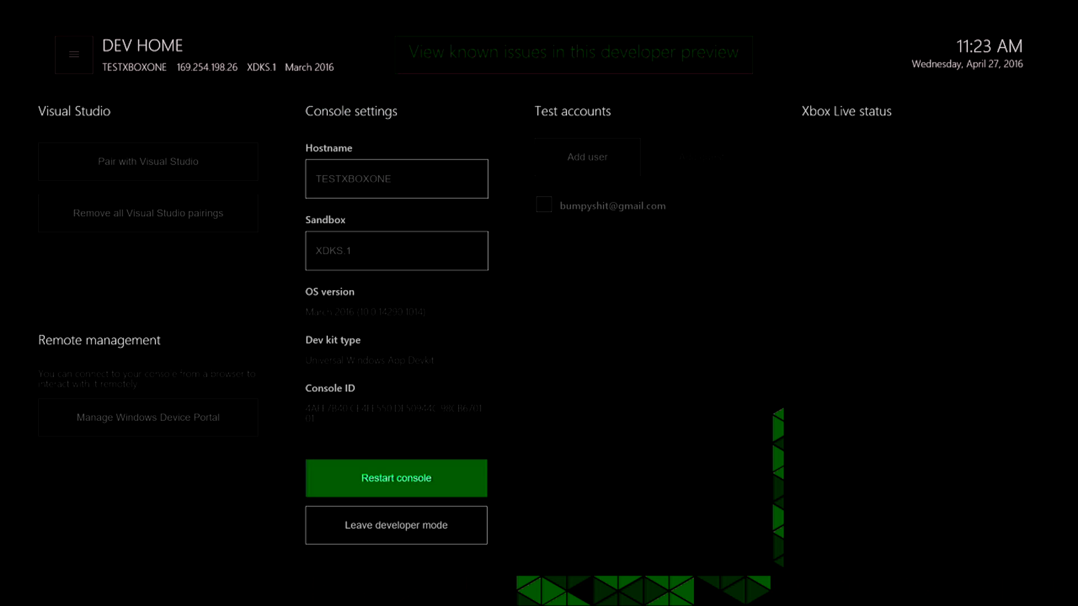
left_click(396, 251)
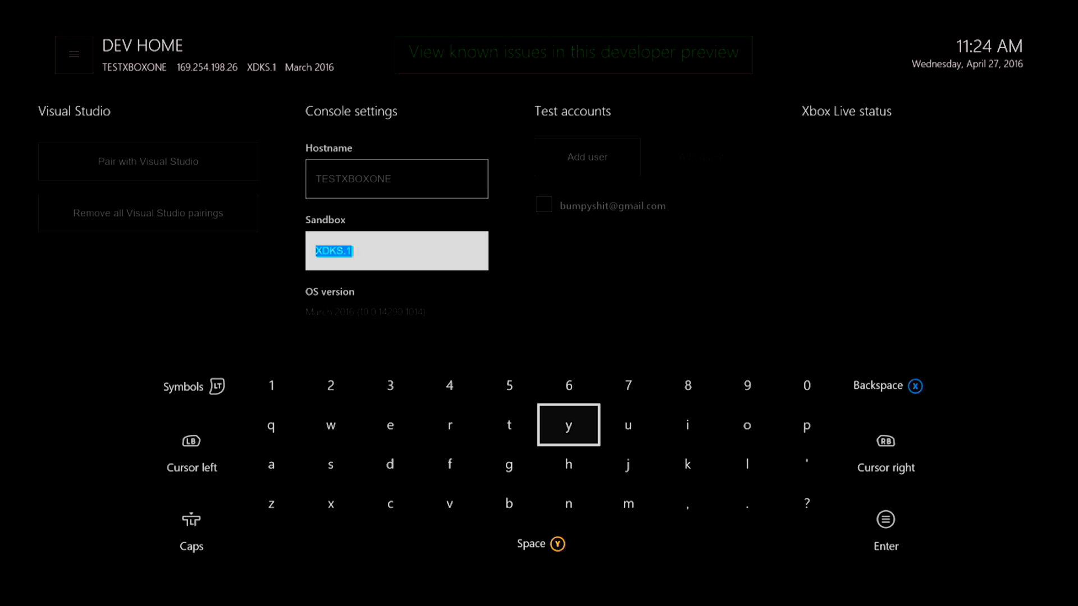
mouse_move(450, 464)
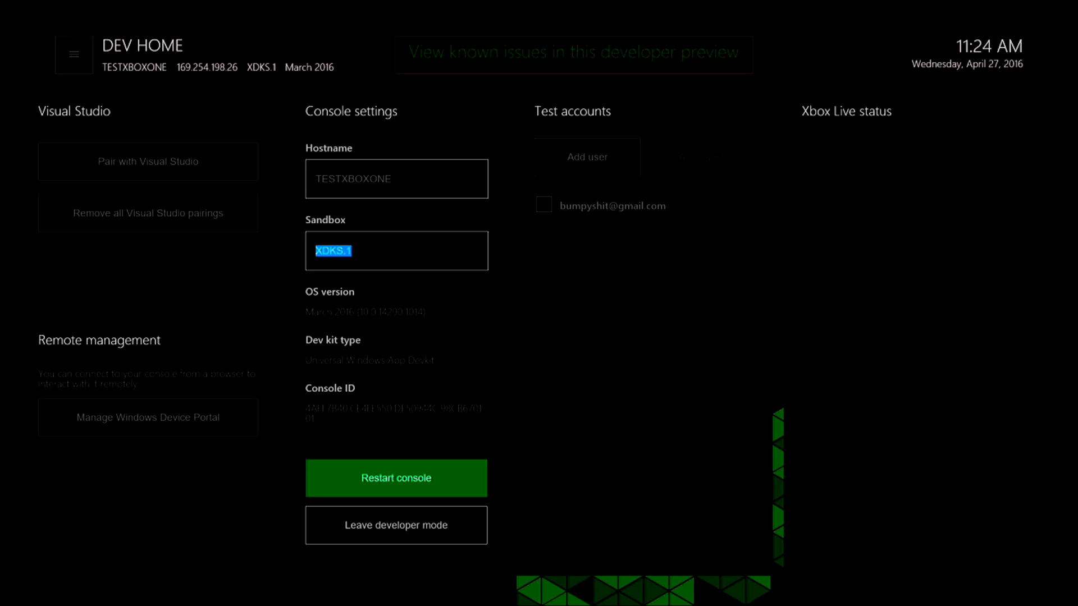
left_click(396, 250)
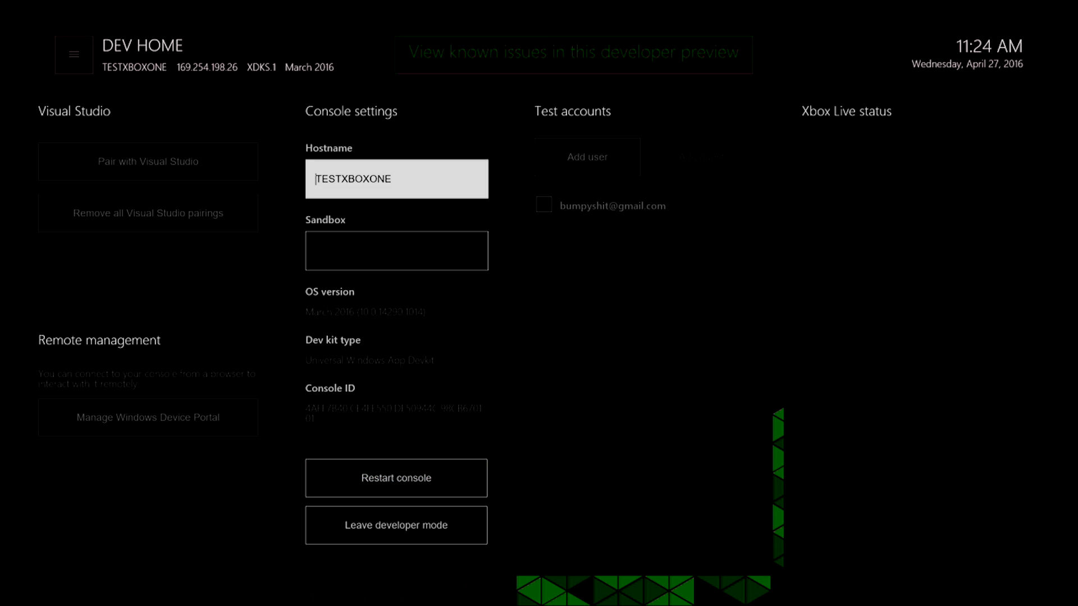
left_click(396, 251)
type("XD")
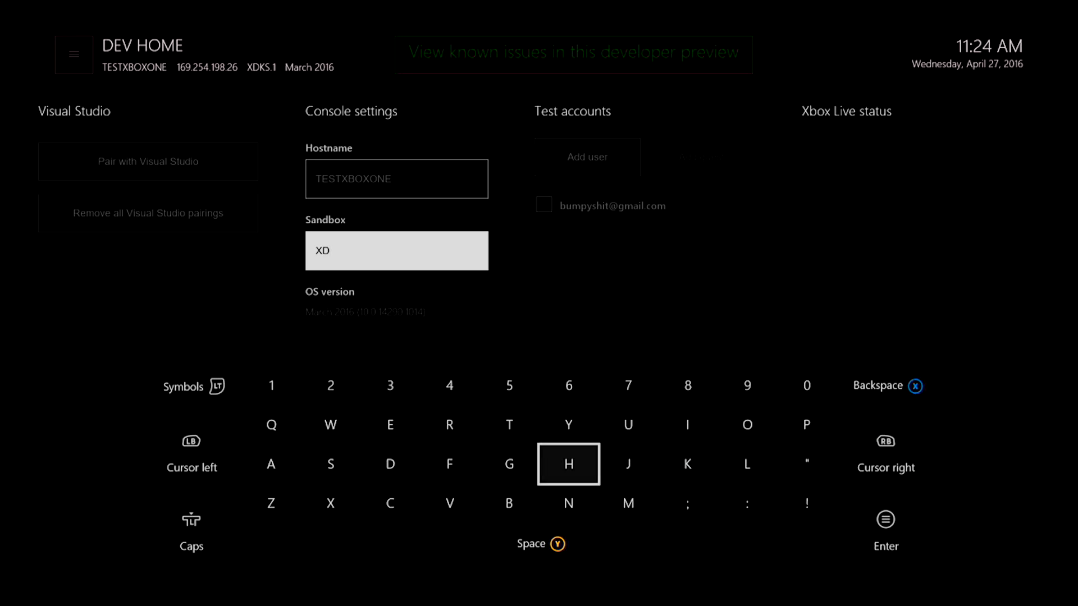
left_click(330, 464)
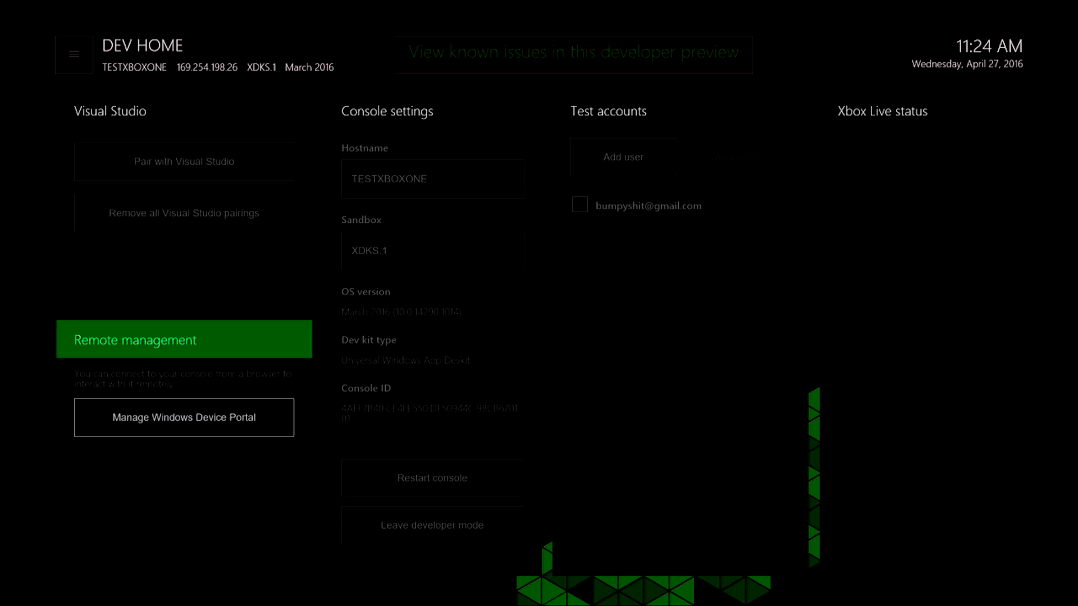
mouse_move(623, 156)
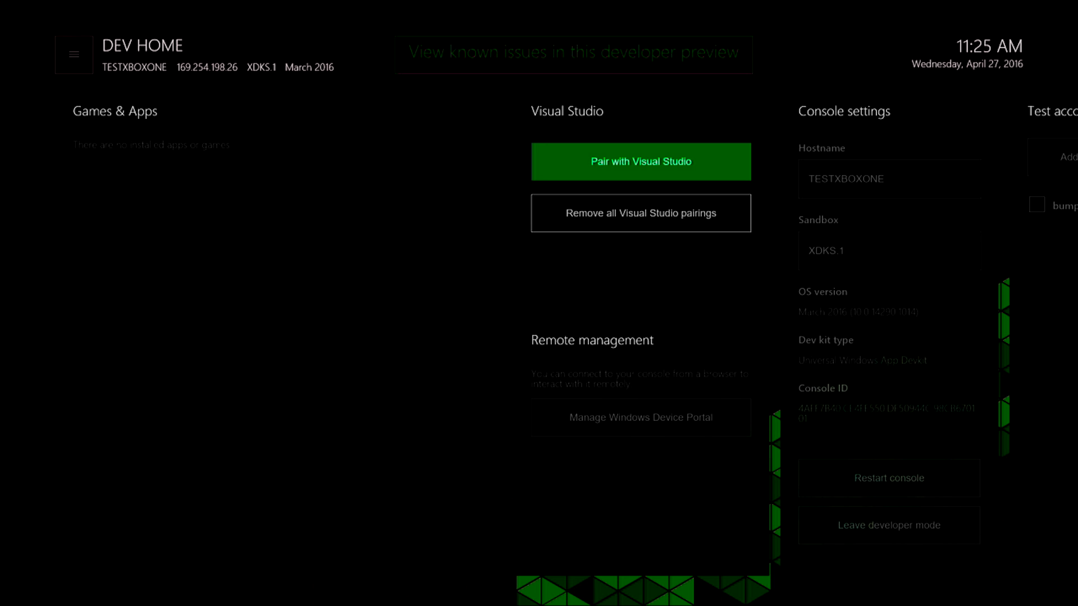
left_click(640, 161)
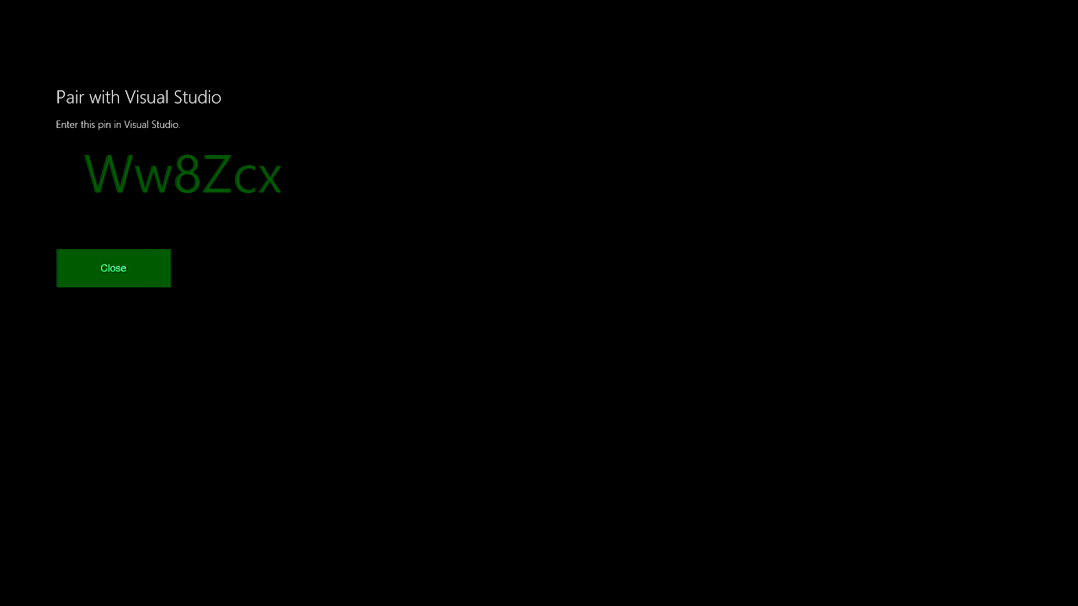
left_click(113, 268)
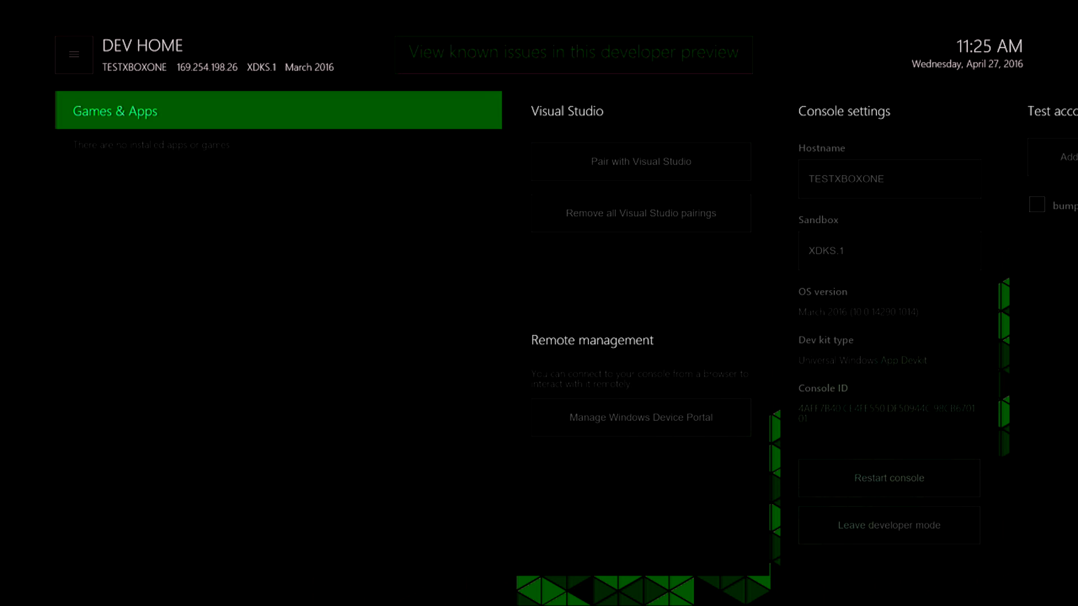
left_click(640, 110)
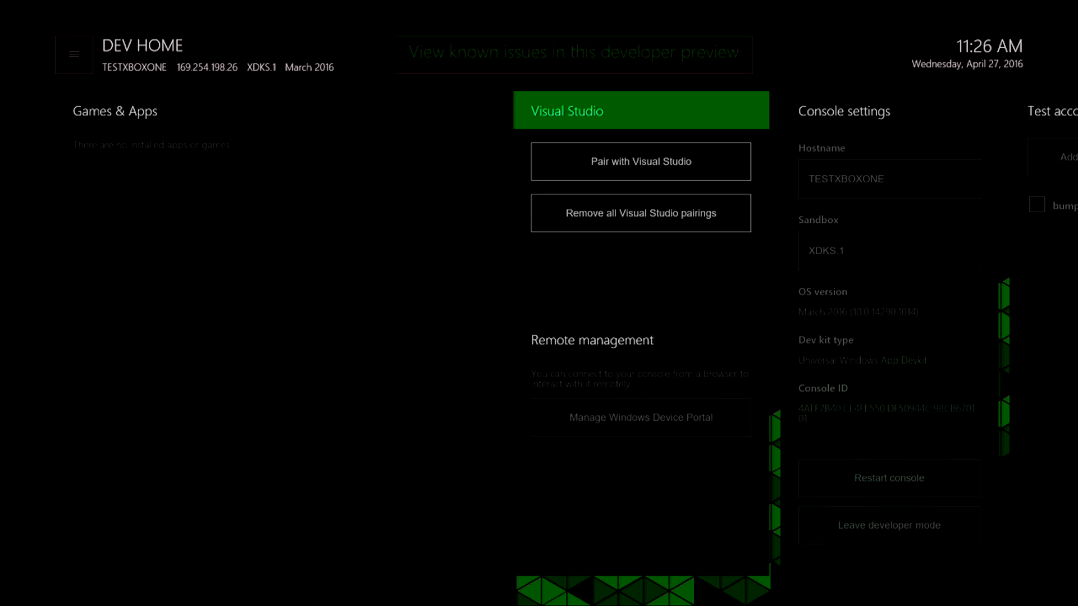
left_click(889, 110)
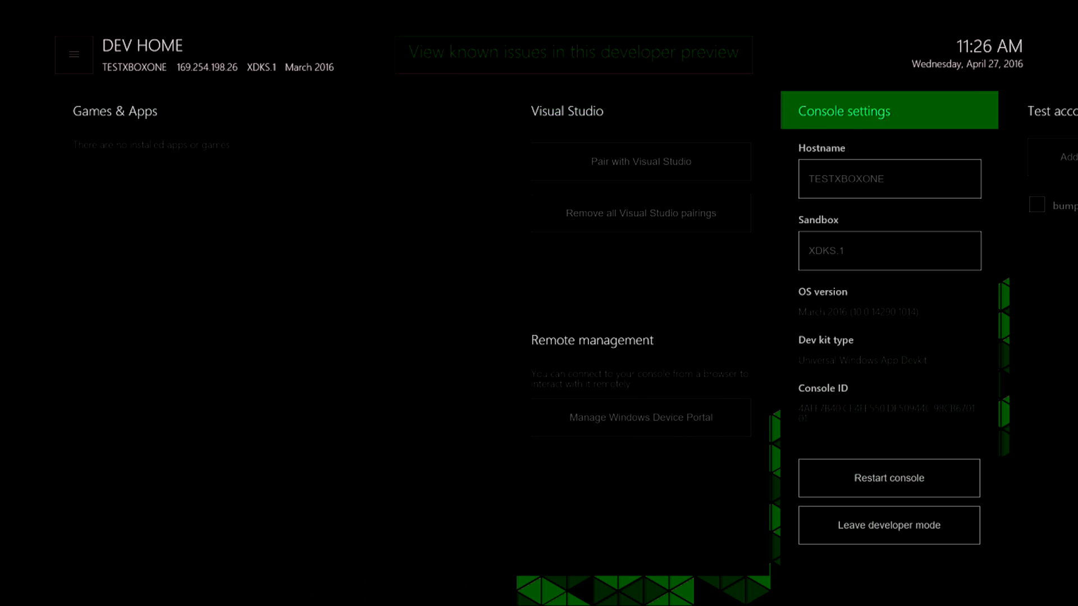
scroll("right", 3)
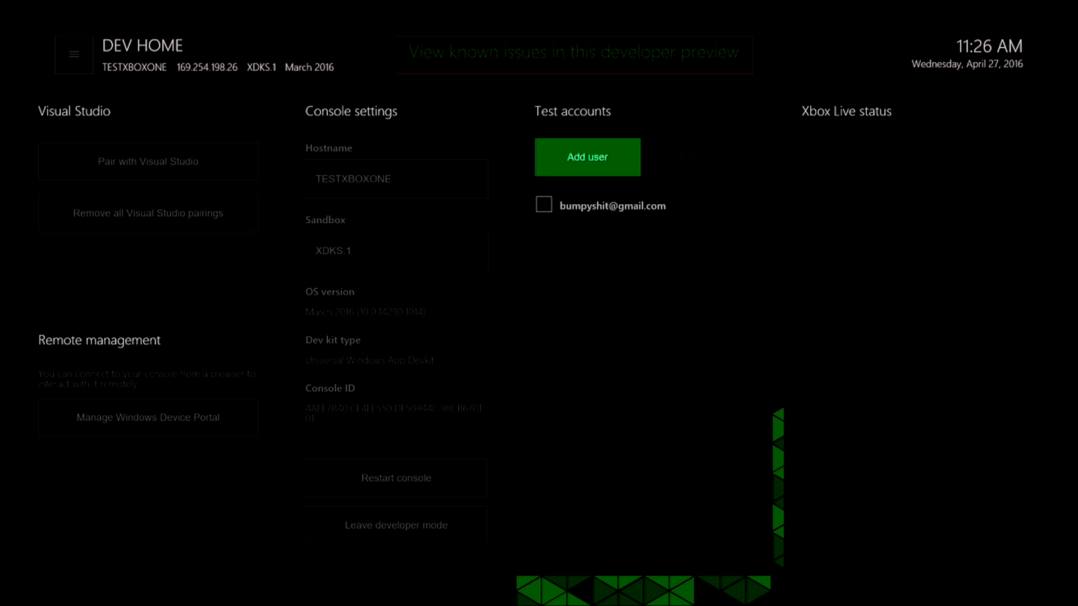
left_click(612, 205)
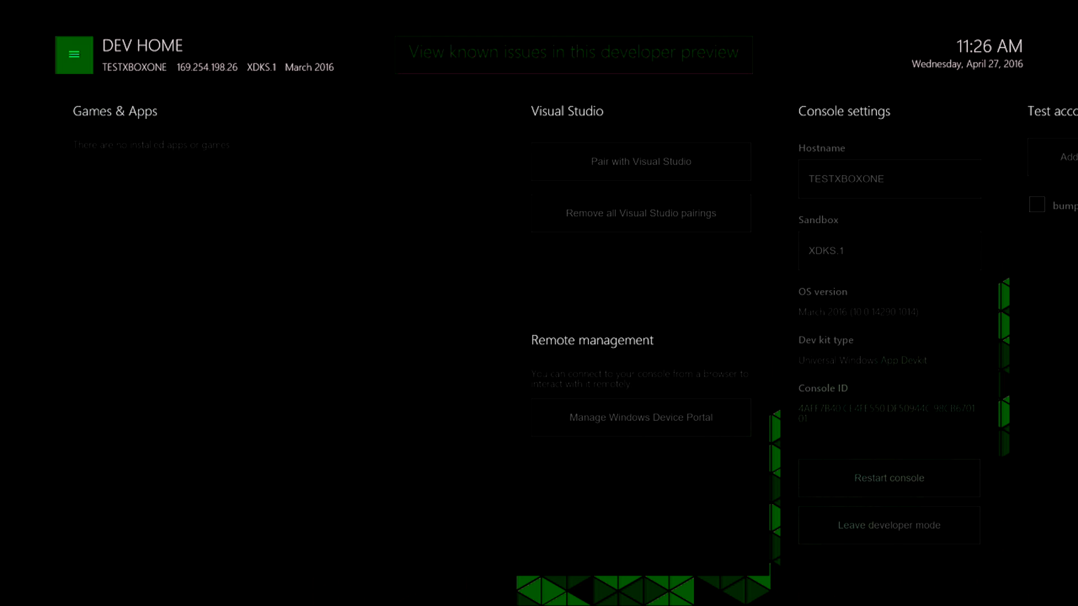
Choose Change theme color from the hamburger menu, showing accent colours with Xbox Green checked.
left_click(74, 55)
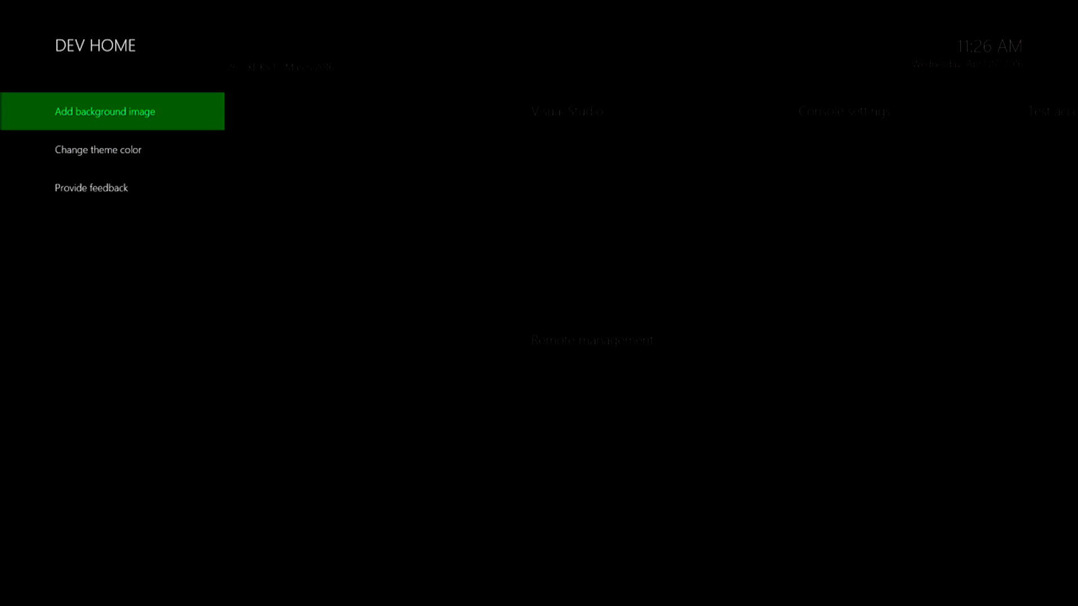
key("Down")
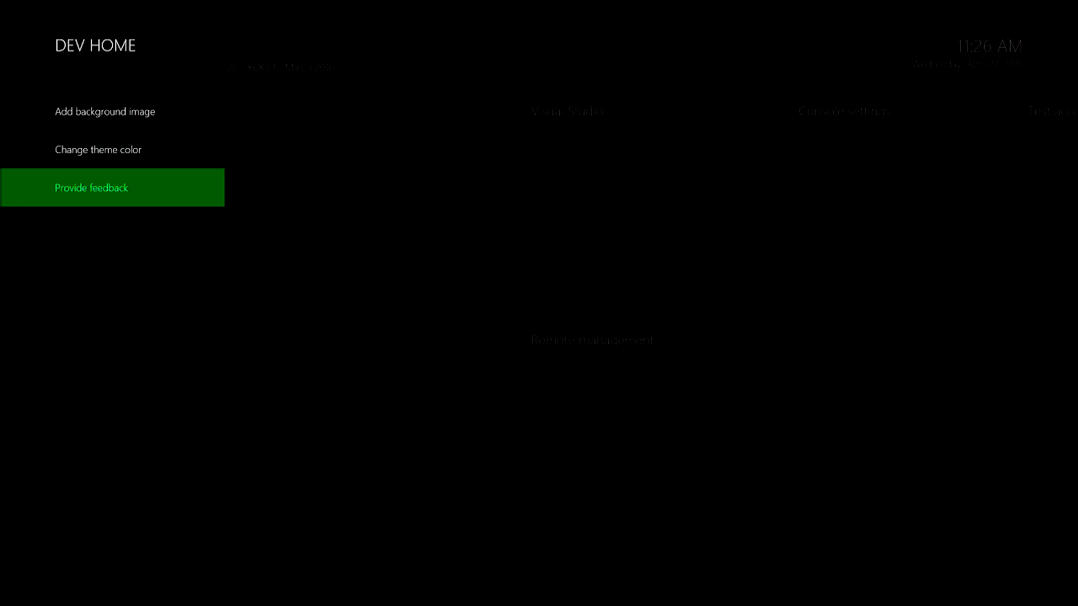
left_click(98, 150)
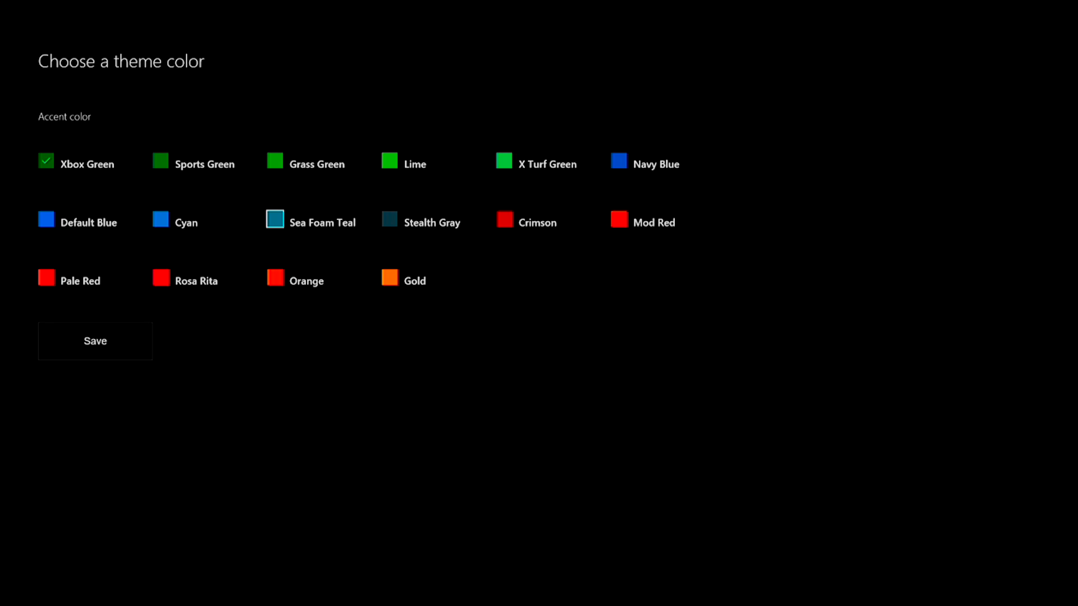